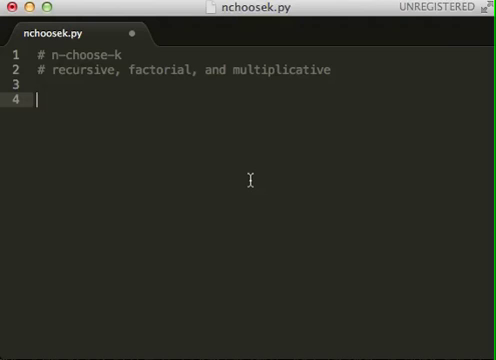
mouse_move(284, 168)
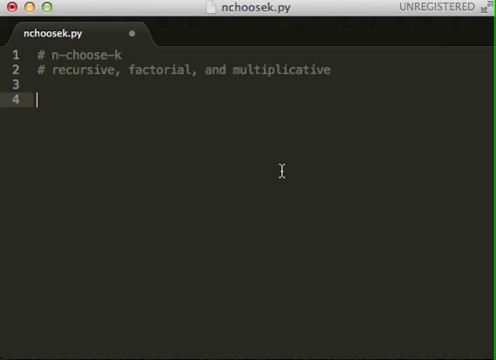
Step: Begin a def line below the n-choose-k header comments
type("def")
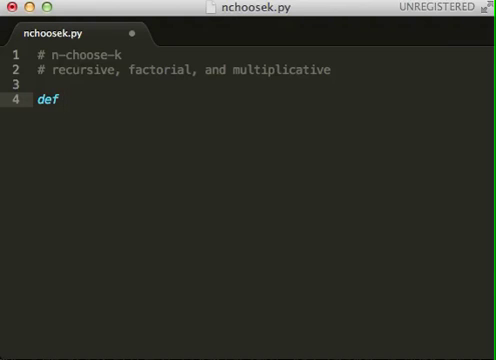
mouse_move(236, 266)
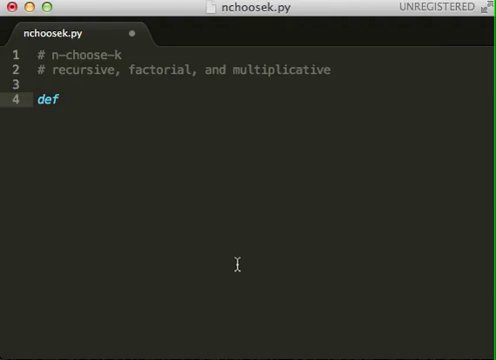
Step: Define nck_recursive(n, k) with a base case returning 1 when k == 0 or k == n
type("nc")
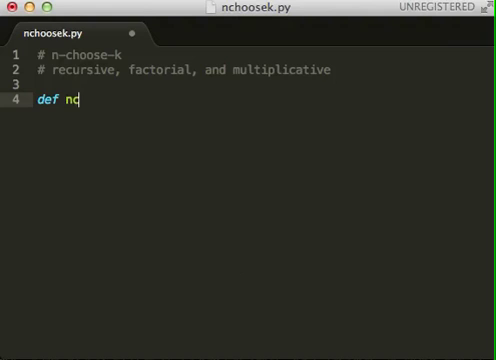
type("ck_rec")
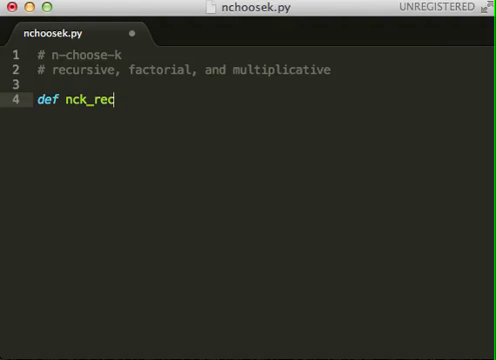
type("ursive")
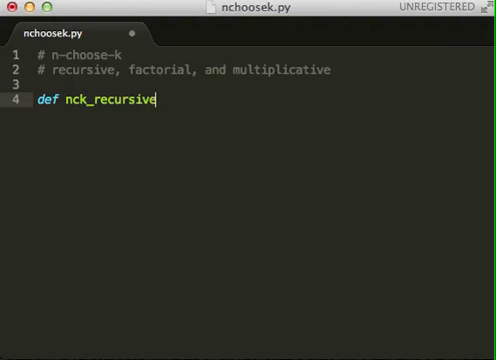
type("(n, k):")
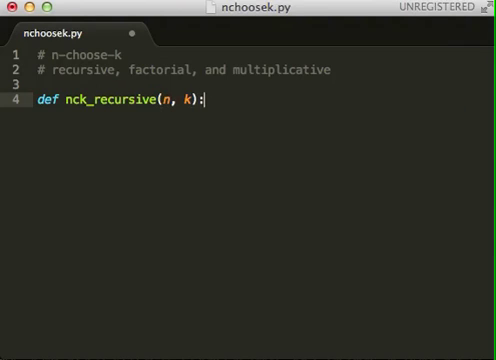
key("Return")
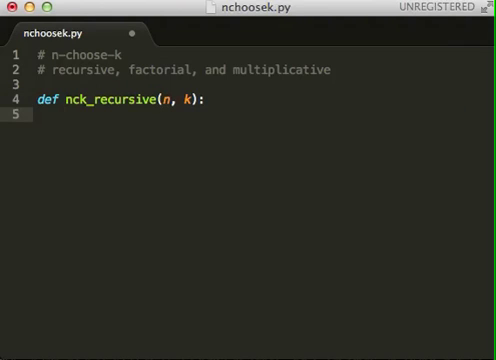
type("if k == 0 o")
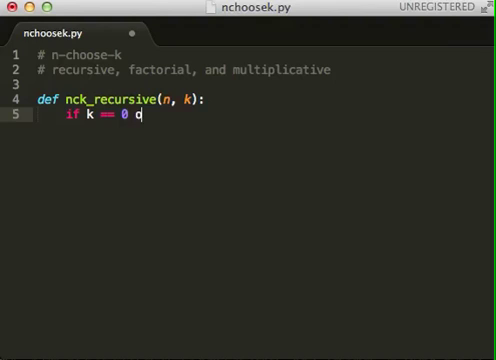
type("r k ==")
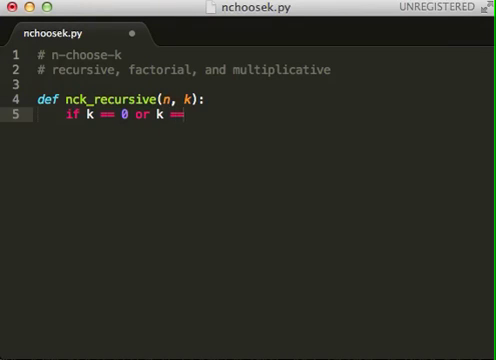
type("n:")
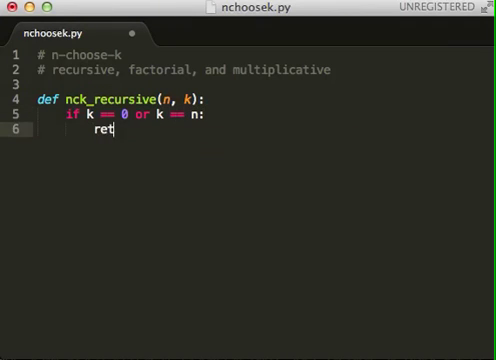
type("urn 1")
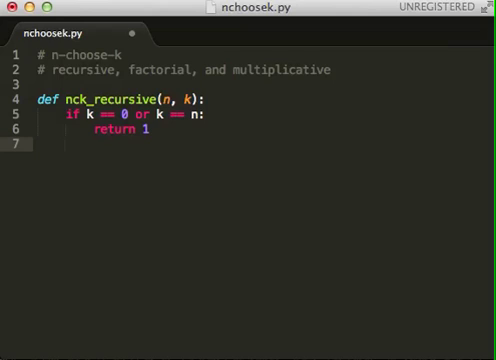
Step: Add the else branch returning nck_recursive(n-1, k) + nck_recursive(n-1, k-1)
type("e")
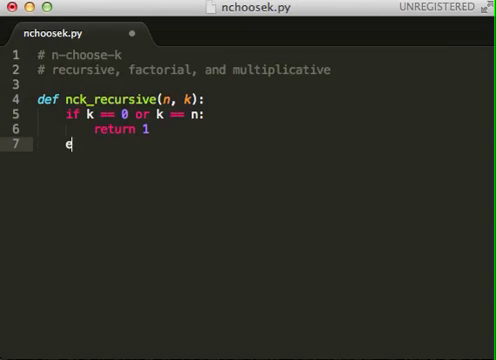
type("lse:")
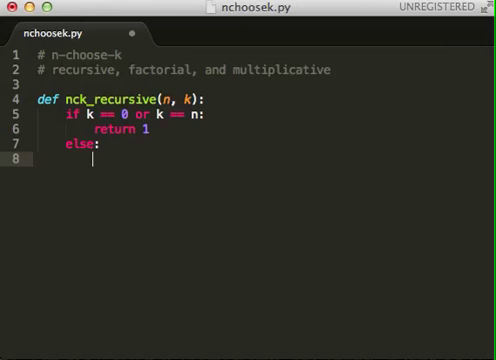
type("return ck_recursive(")
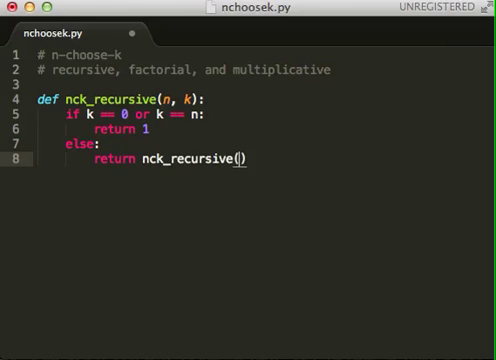
type("n-1, k")
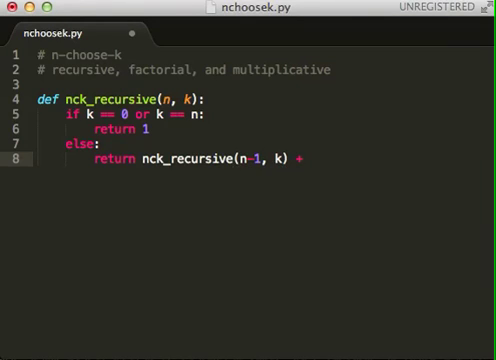
type("nck_recursive(n)")
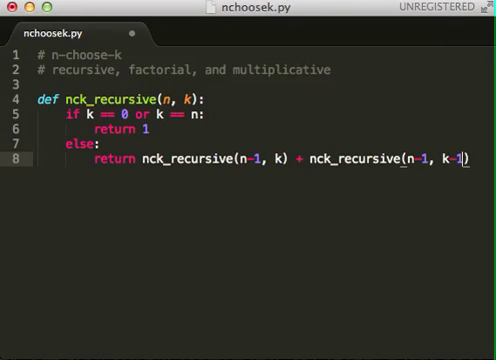
key("Return")
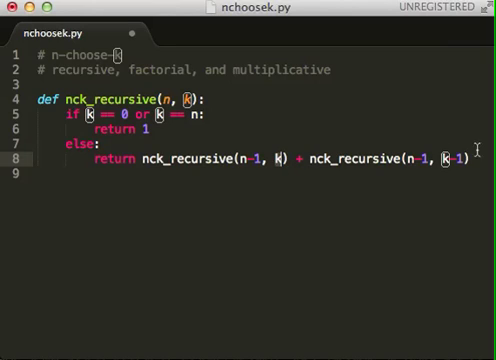
mouse_move(396, 194)
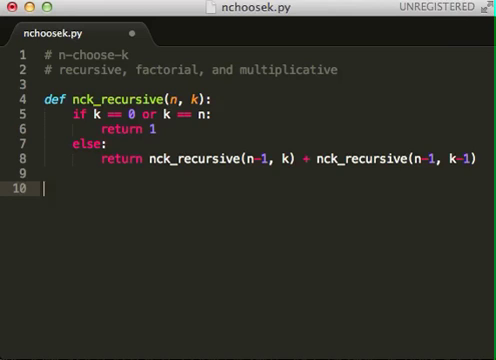
Step: Add a test line printing nck_recursive(2, 0) below the function
type("print")
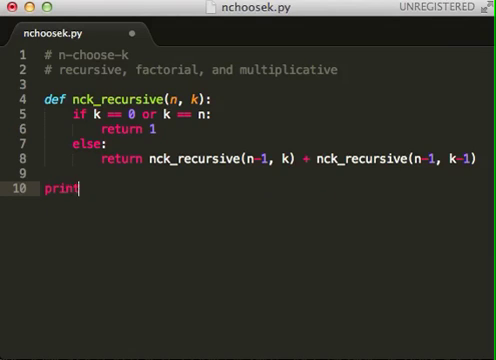
type("nck_recursive")
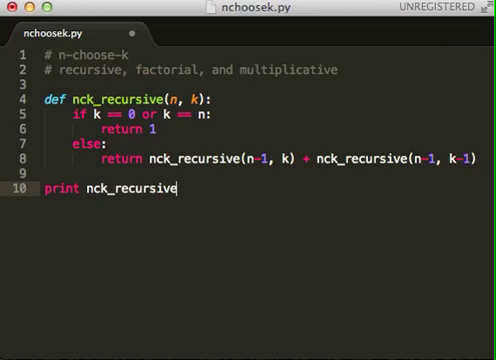
type("()")
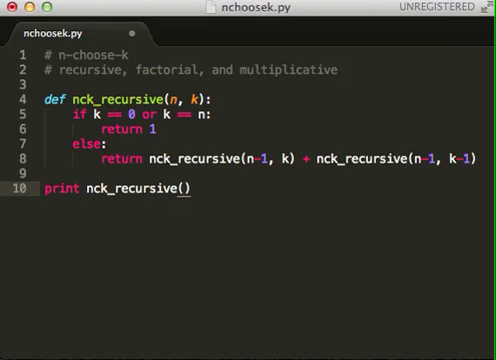
type("0,0")
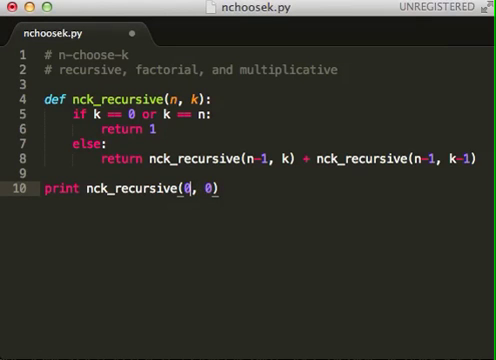
type("1")
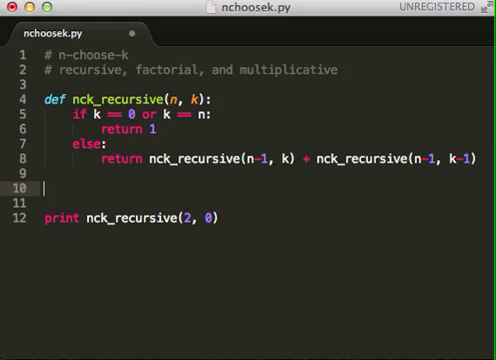
mouse_move(408, 258)
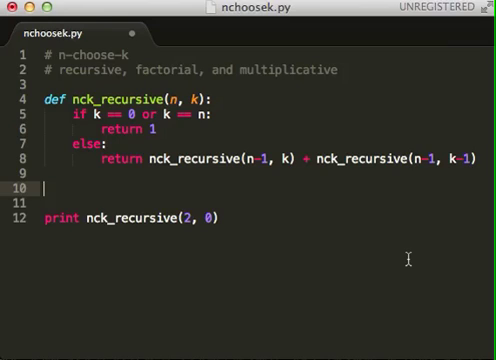
mouse_move(408, 256)
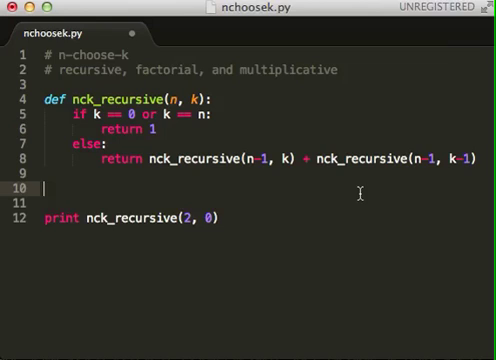
Step: Define fact(n) returning 1 when n <= 1, else n*fact(n-1)
type("def fact")
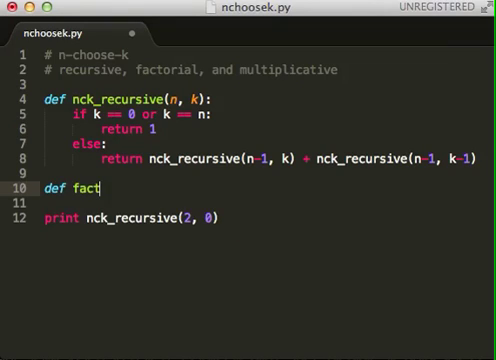
type("(n):")
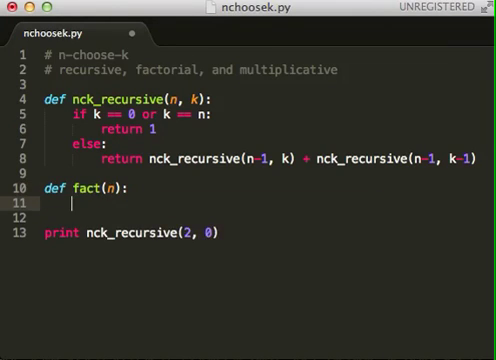
type("if n <=")
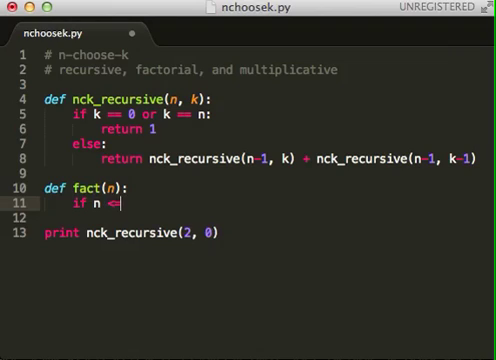
type("1:")
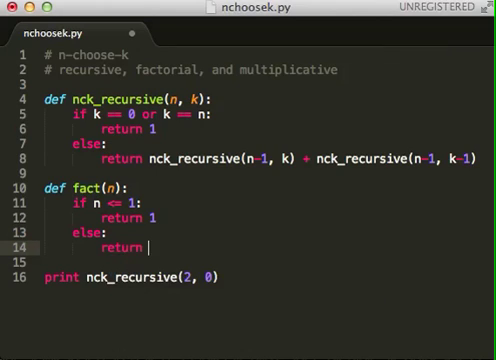
type("n*")
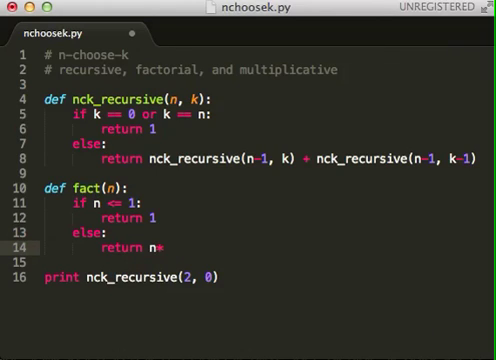
type("fact(n01)")
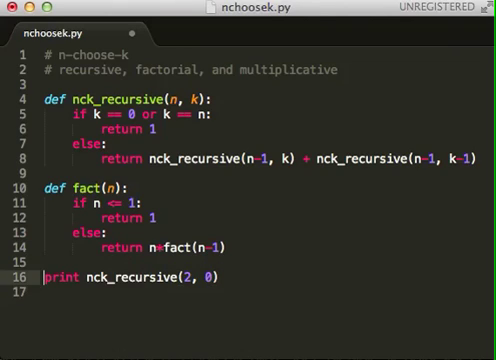
Step: Comment out the nck_recursive print and print a fact call instead
type("print fact(")
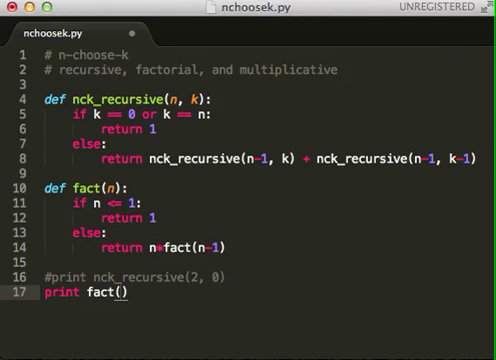
type("0")
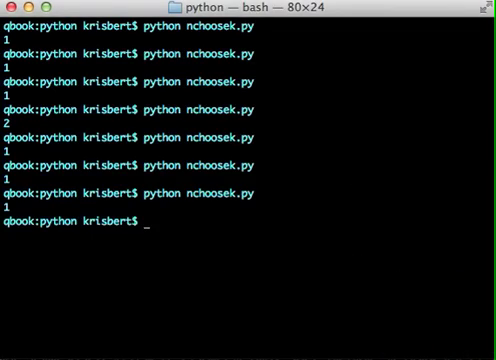
Step: Run python nchoosek.py in Terminal to check the printed factorial
type("python nchoosek.py")
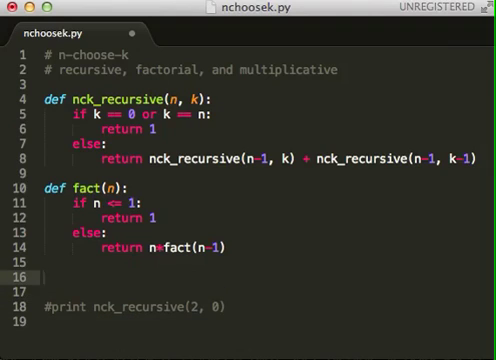
Step: Define nck_factorial(n, k) using fact(n) over the factorial product
type("def nck_fact(")
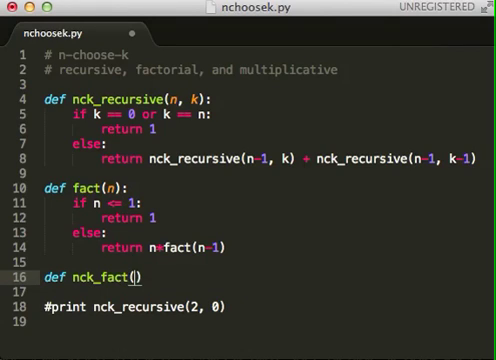
type("orial")
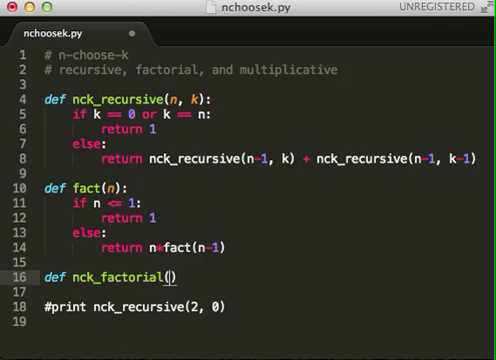
type("n, k")
type("return")
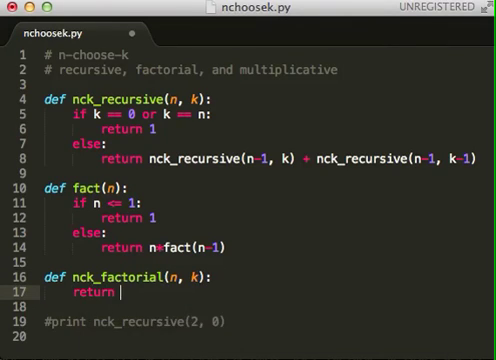
type("fact(")
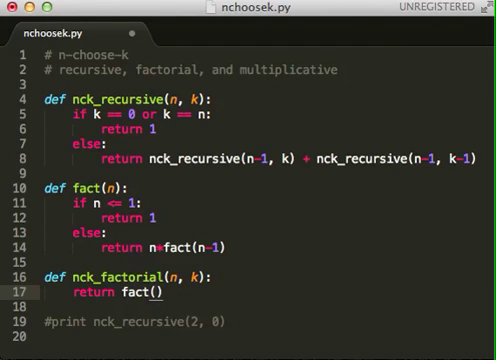
type("n")
type("#")
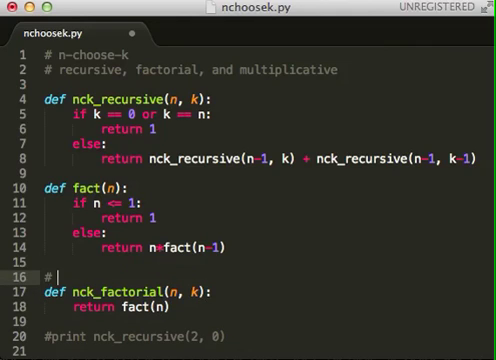
Step: Comment it with n! / (k! * (n-k)!) and finish the fact(k) * fact(n-k) denominator
type("n! /")
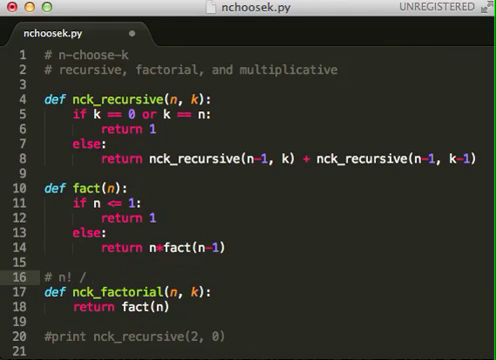
type("(k!)")
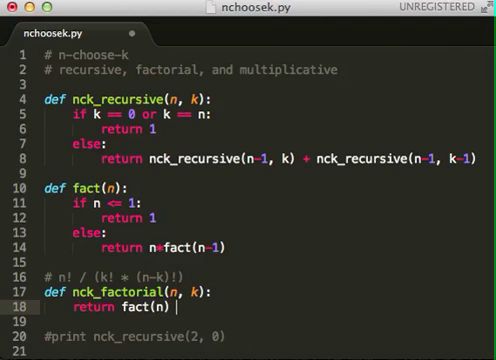
type("/ fact(k) * fact(n-k))")
type("print nck_factorial(2, 1)")
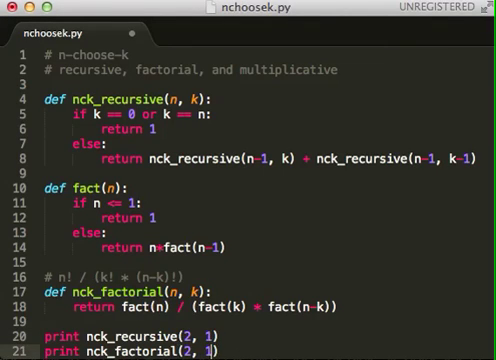
mouse_move(360, 168)
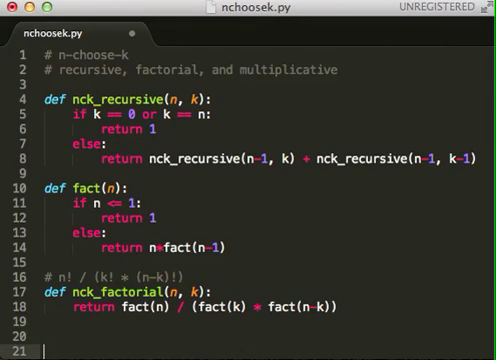
Step: Define nck_multiplicative(n, k) with result and a for loop over range(1, k+1)
type("def nck_")
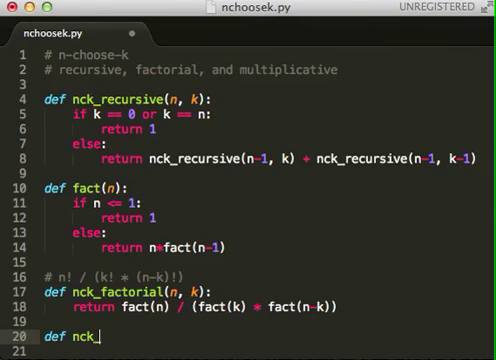
type("mult")
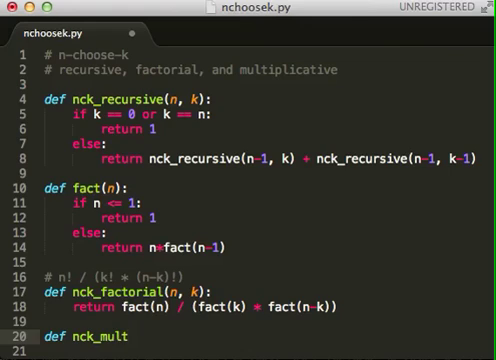
type("iplicative():")
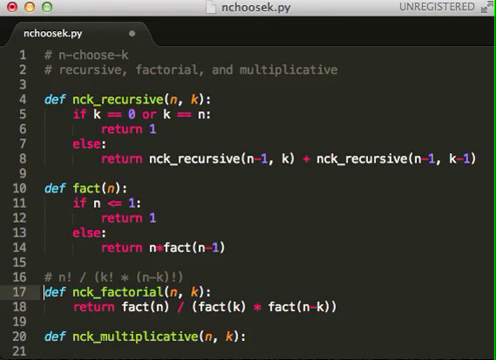
scroll("down", 3)
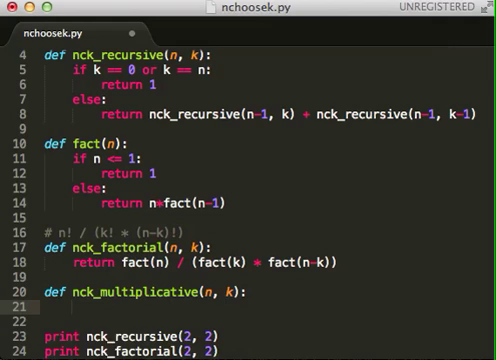
type("result = 1")
type("for i in range(1, ")
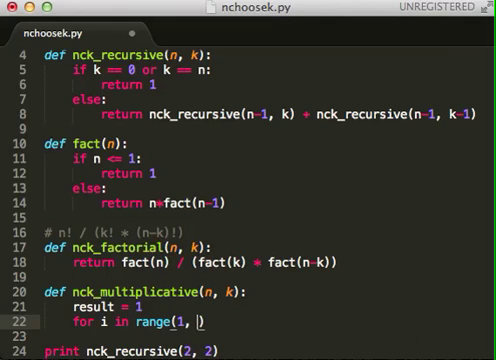
type("k+1")
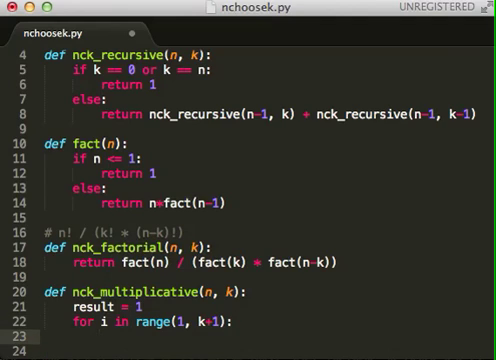
Step: Update result by (n-(k-i))/i each iteration and return result
type("result =")
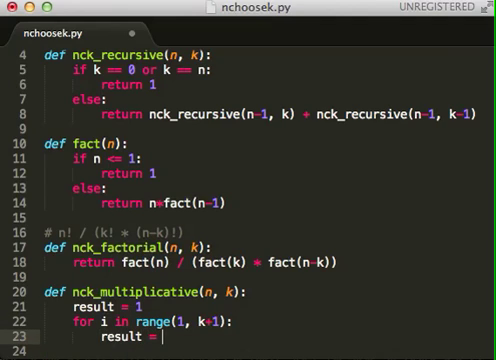
type("result * (n-(k-i")
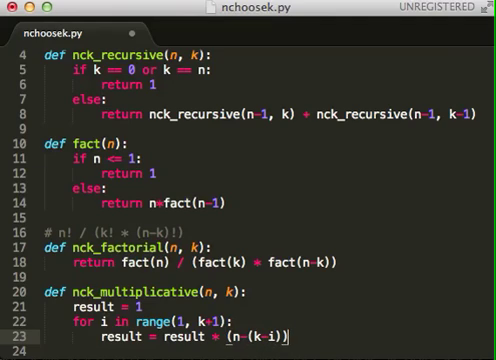
type("/i")
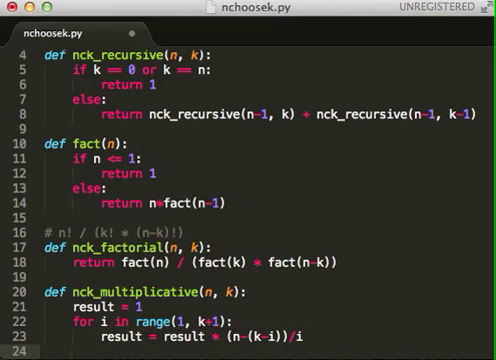
type("return res")
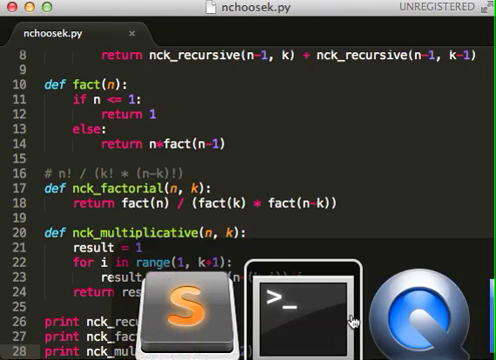
Step: Set n = 5 and k = 0 and pass (n, k) to the three print calls
left_click(316, 304)
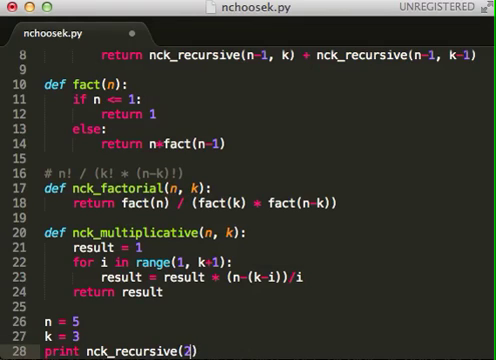
type("n, k)")
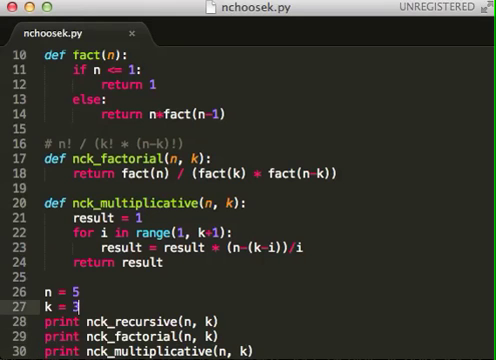
type("2")
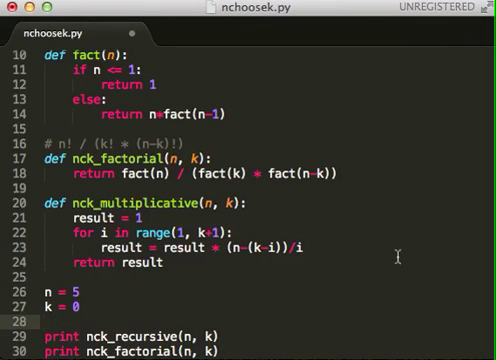
scroll("up", 3)
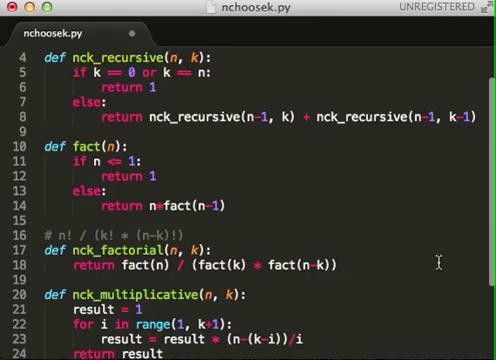
scroll("down", 3)
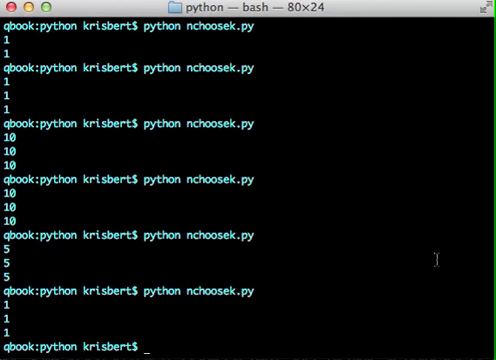
Step: Run python nchoosek.py in Terminal, then start an import time line at the top
type("python nchoosek.py")
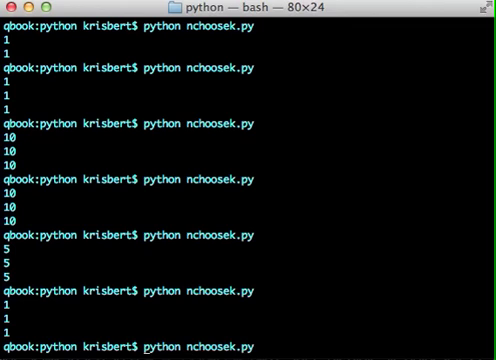
type("time")
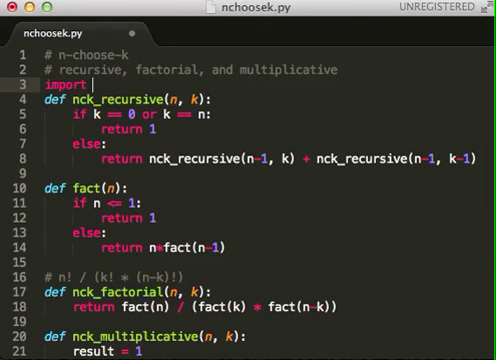
Step: Import time and add start = time.time() before the recursive print
type("time")
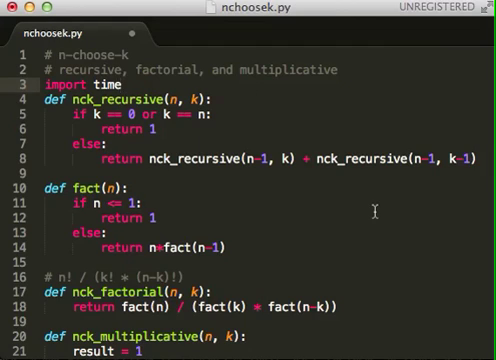
scroll("down", 3)
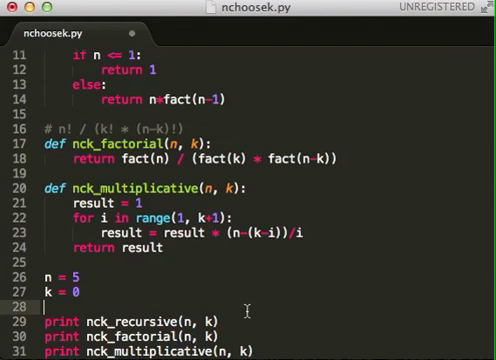
type("start = time.")
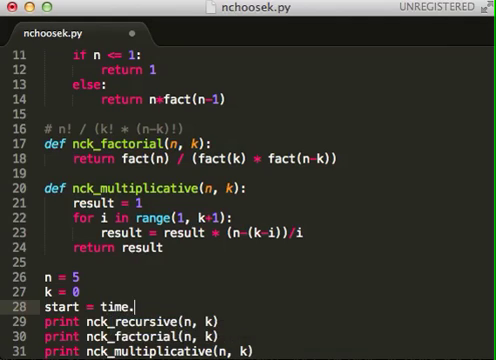
type("time()")
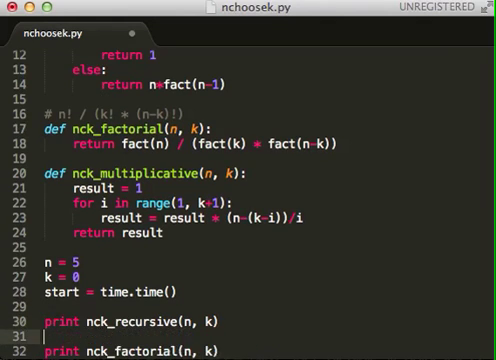
Step: Add end = time.time() and print 'time:', end-start, then remove the timing lines
type("end = time.time(")
type("p")
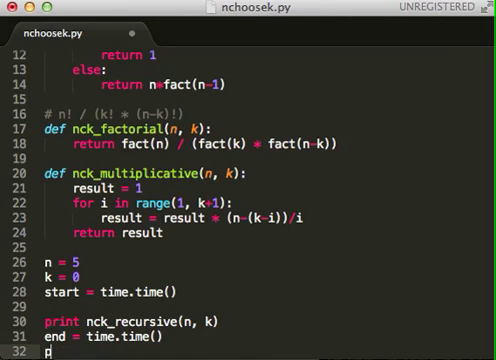
type("rint 'time'")
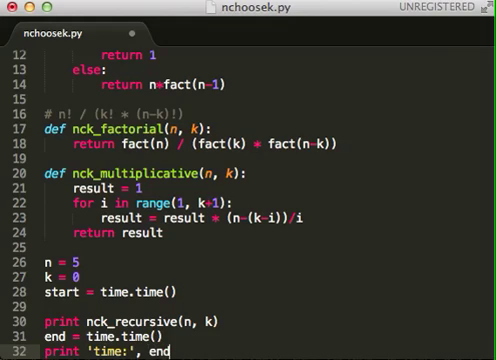
type("start")
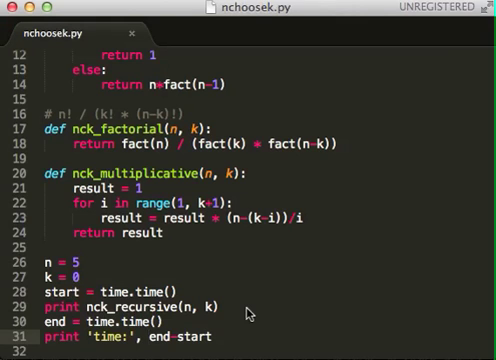
scroll("down", 3)
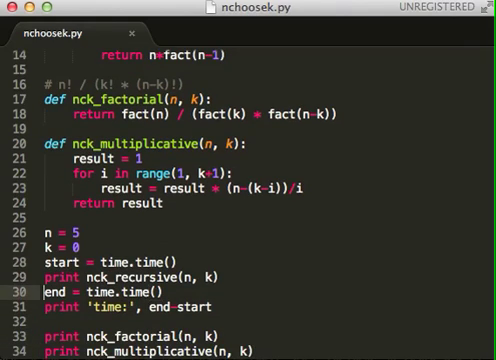
scroll("up", 3)
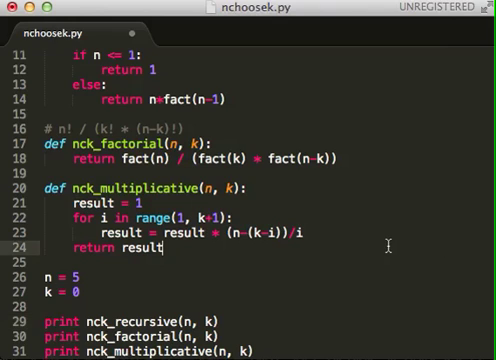
scroll("up", 3)
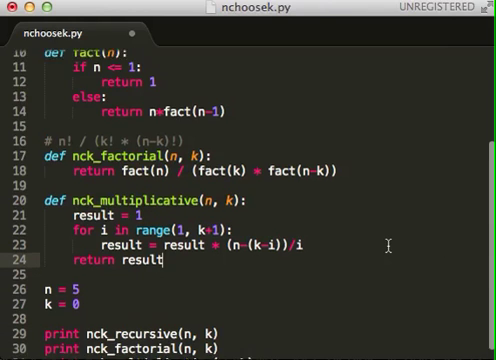
scroll("up", 3)
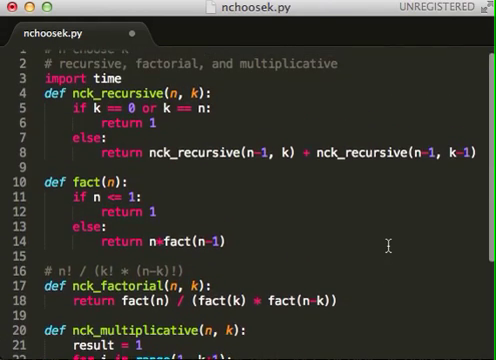
scroll("down", 3)
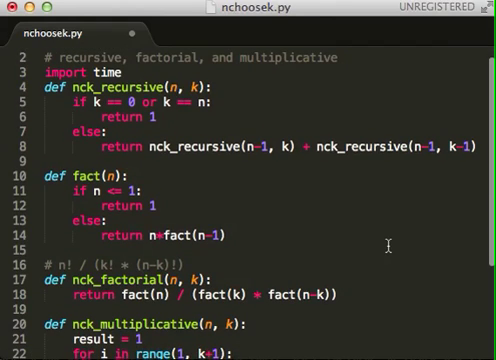
scroll("down", 3)
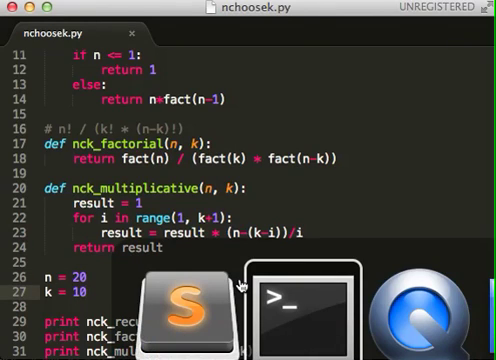
Step: Raise n to 30 in nchoosek.py for the larger timing comparison
left_click(288, 304)
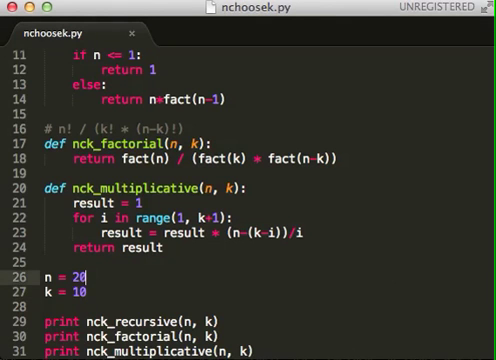
type("5")
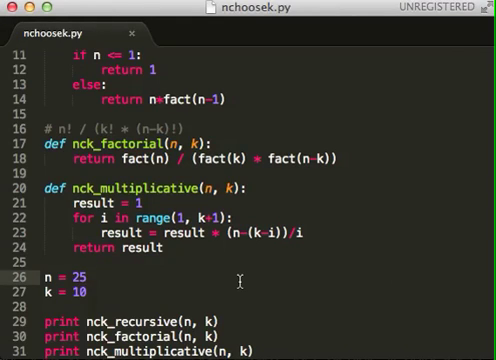
type("30")
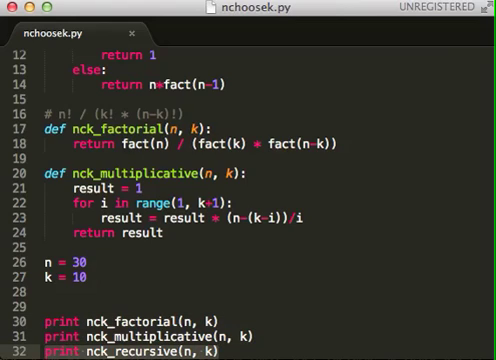
scroll("up", 3)
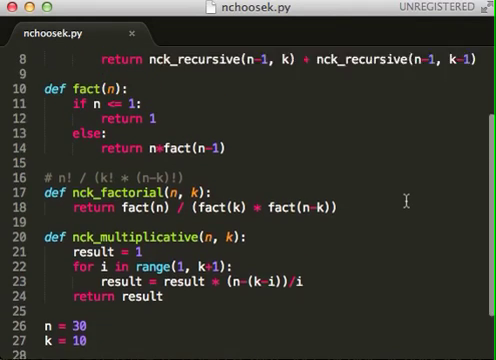
scroll("up", 3)
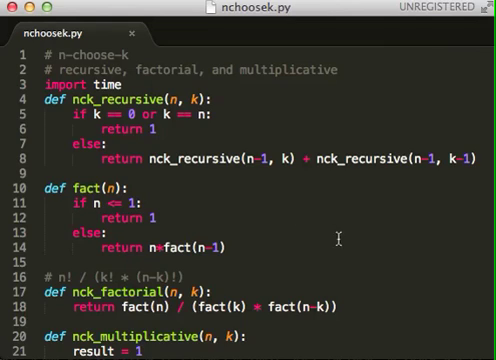
scroll("down", 3)
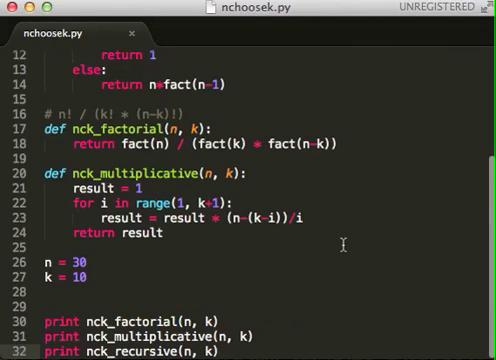